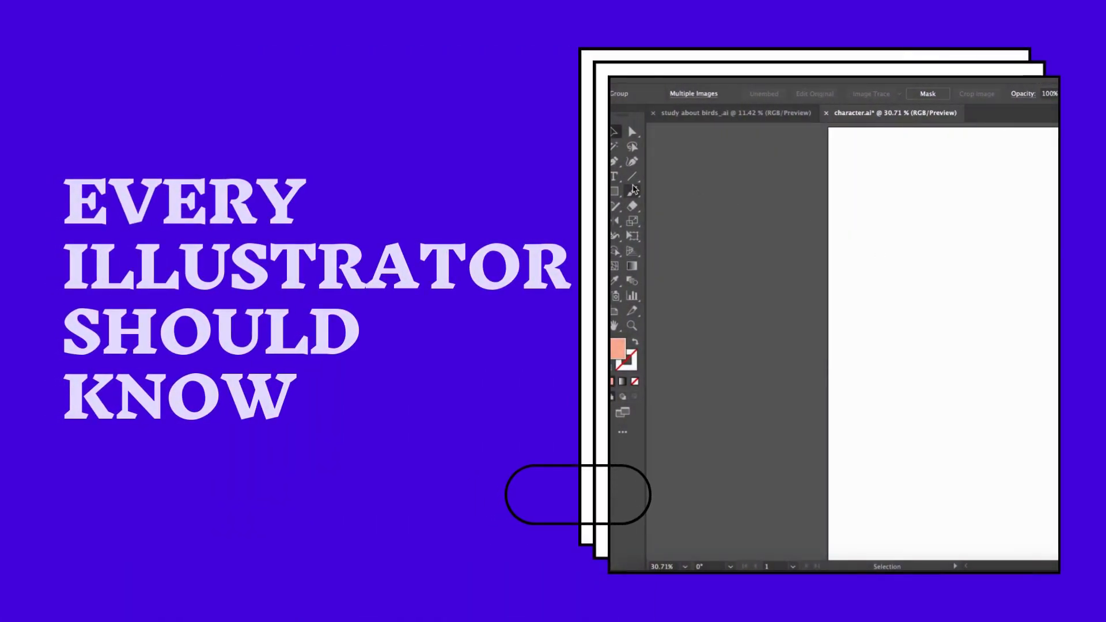
{"action": "mouse_move", "coordinate": [625, 200]}
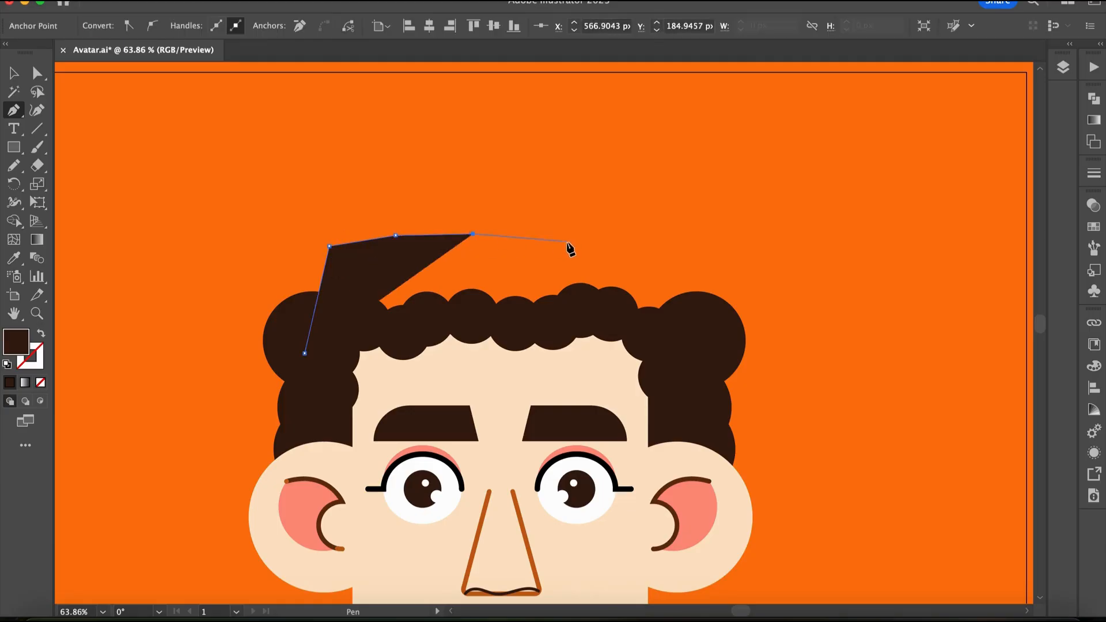
Finish the curly-hair top outline, then bring up the basic shape tools flyout
{"action": "left_click", "coordinate": [637, 324]}
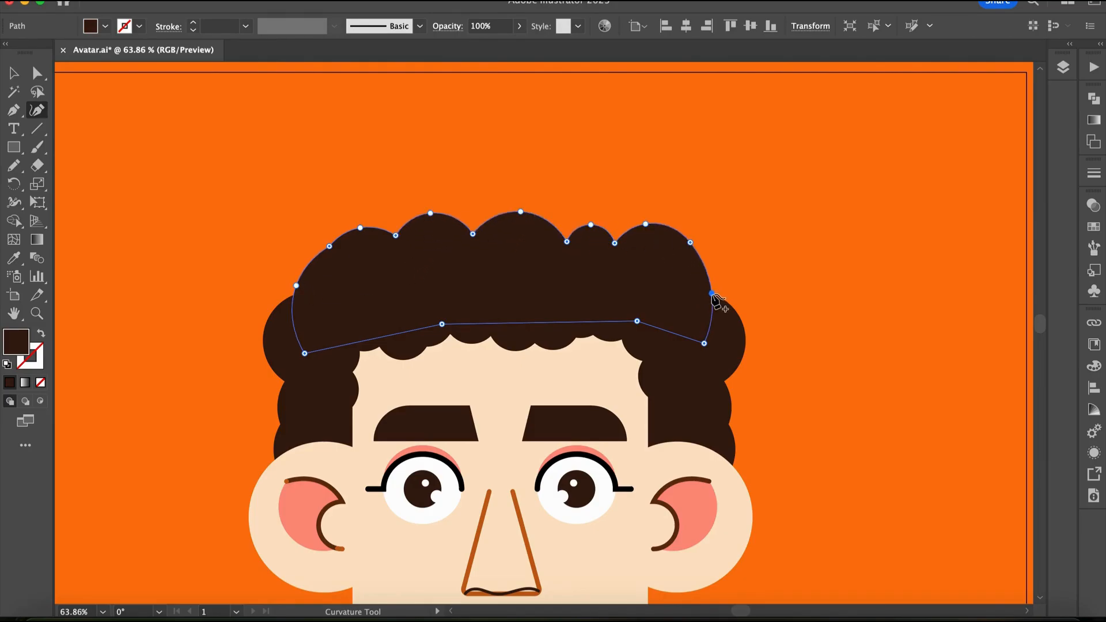
{"action": "left_click", "coordinate": [14, 146]}
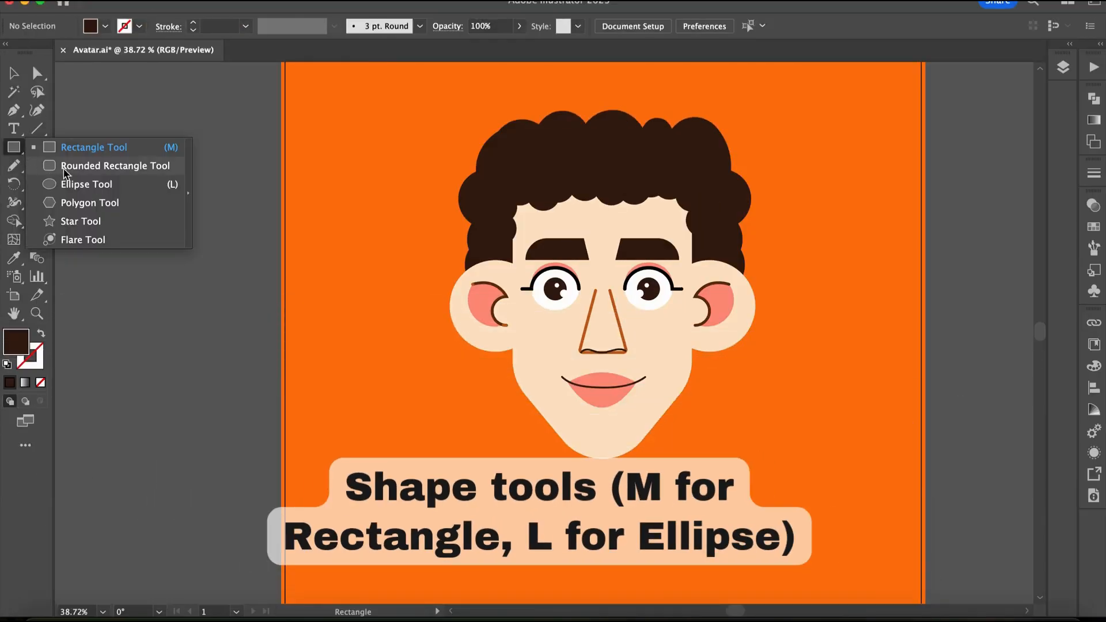
{"action": "mouse_move", "coordinate": [79, 221]}
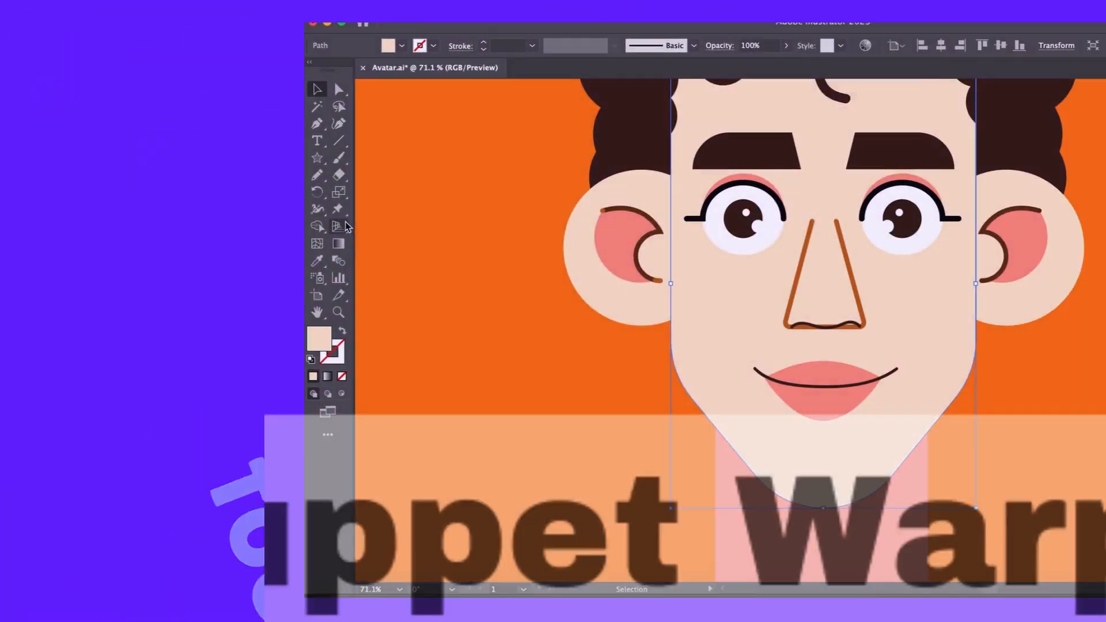
Pin the chin and right jaw with Puppet Warp and reshape the chin's lower edge
{"action": "left_click", "coordinate": [317, 209]}
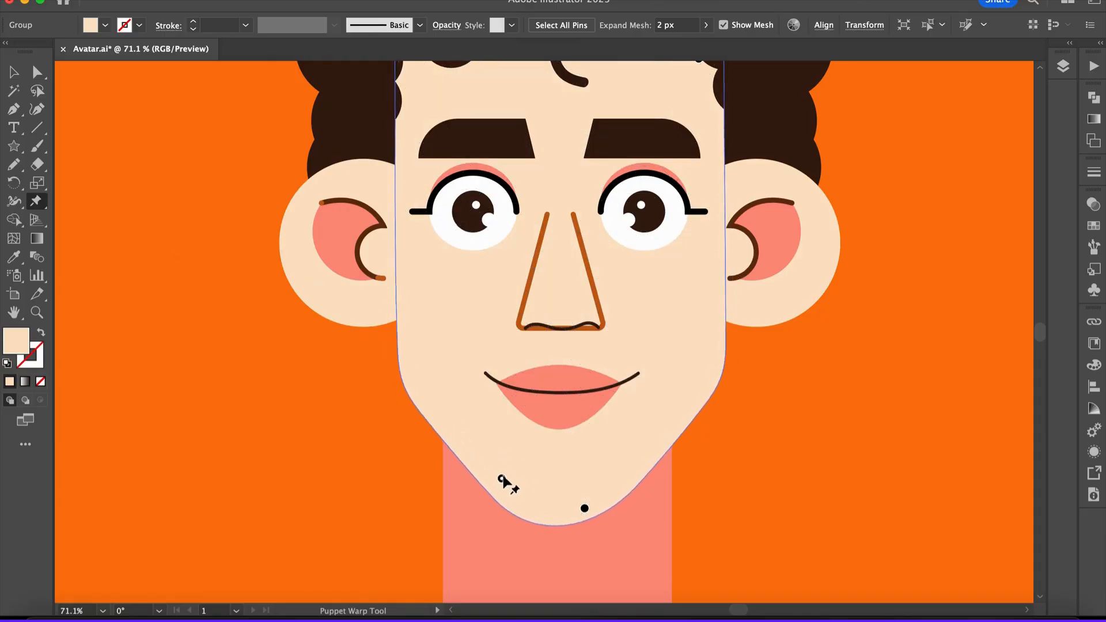
{"action": "left_click", "coordinate": [504, 483]}
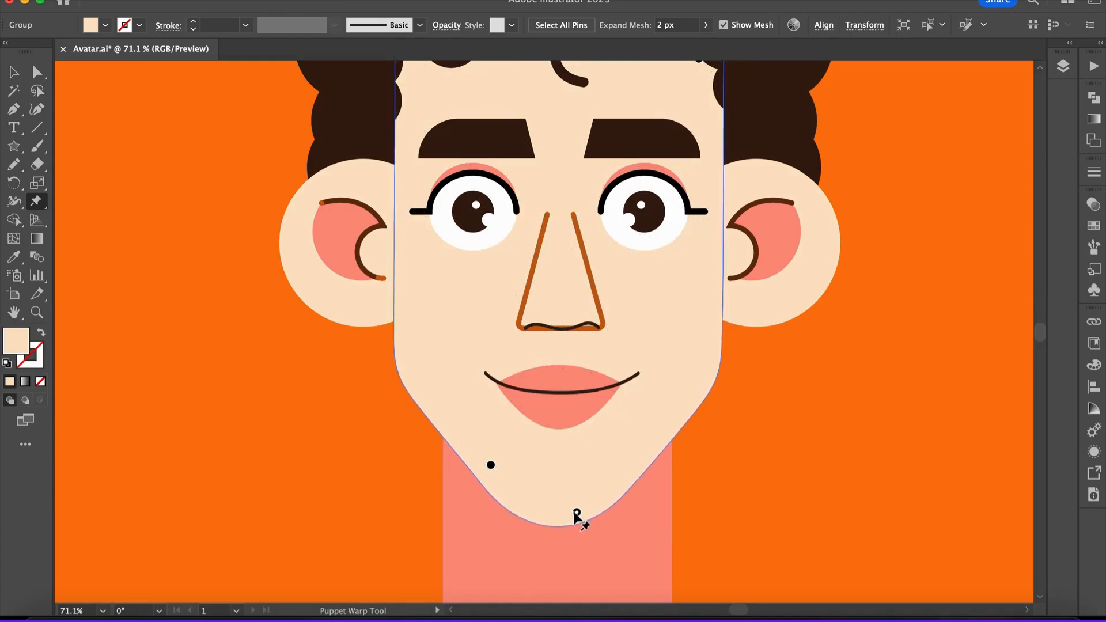
{"action": "left_click", "coordinate": [674, 392]}
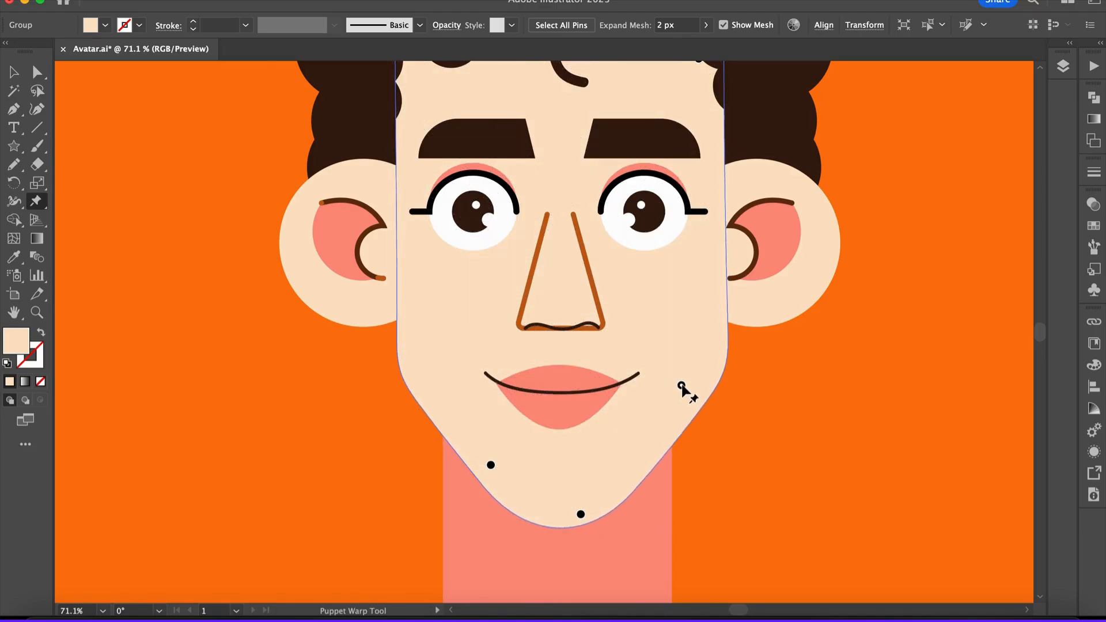
{"action": "key", "text": "s"}
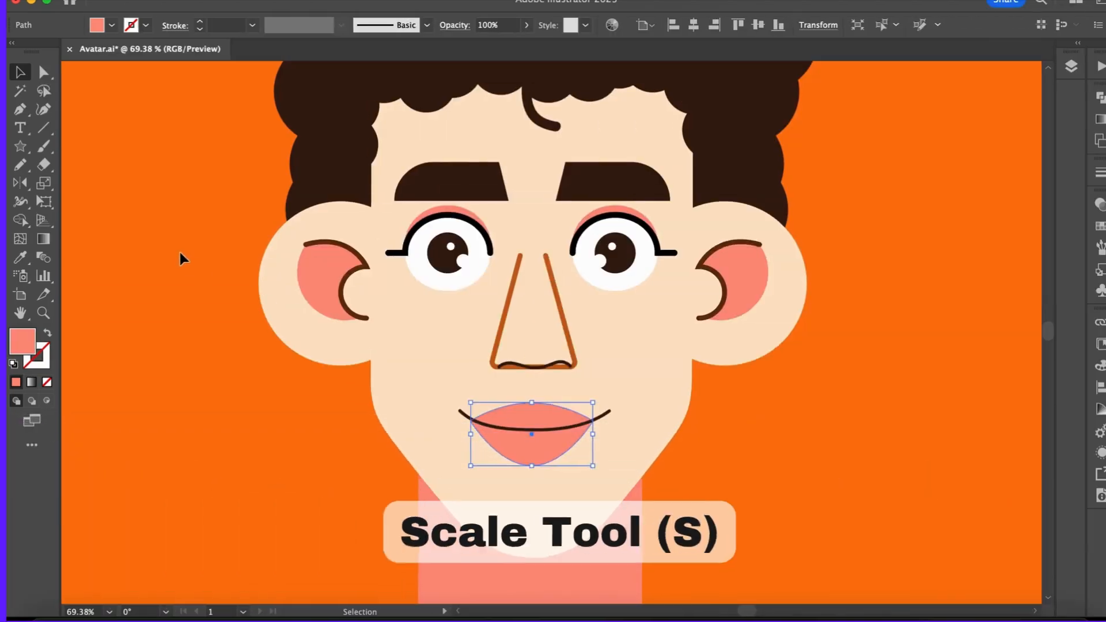
{"action": "mouse_move", "coordinate": [37, 201]}
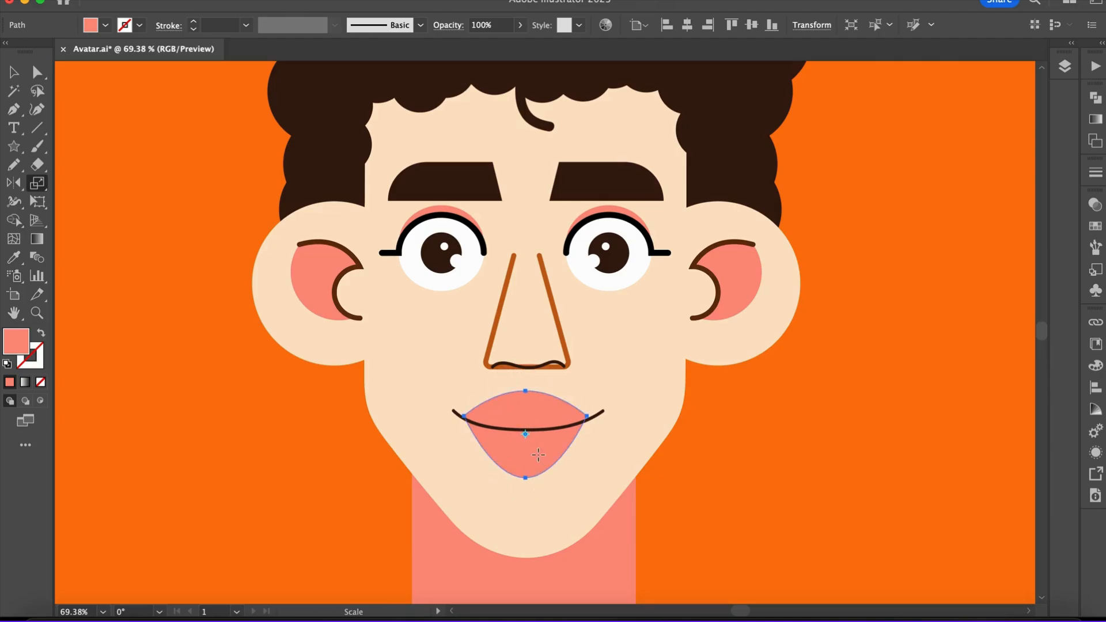
Stretch the pink lips upward into a tall shape covering the nose
{"action": "left_click_drag", "start_coordinate": [526, 477], "coordinate": [525, 501]}
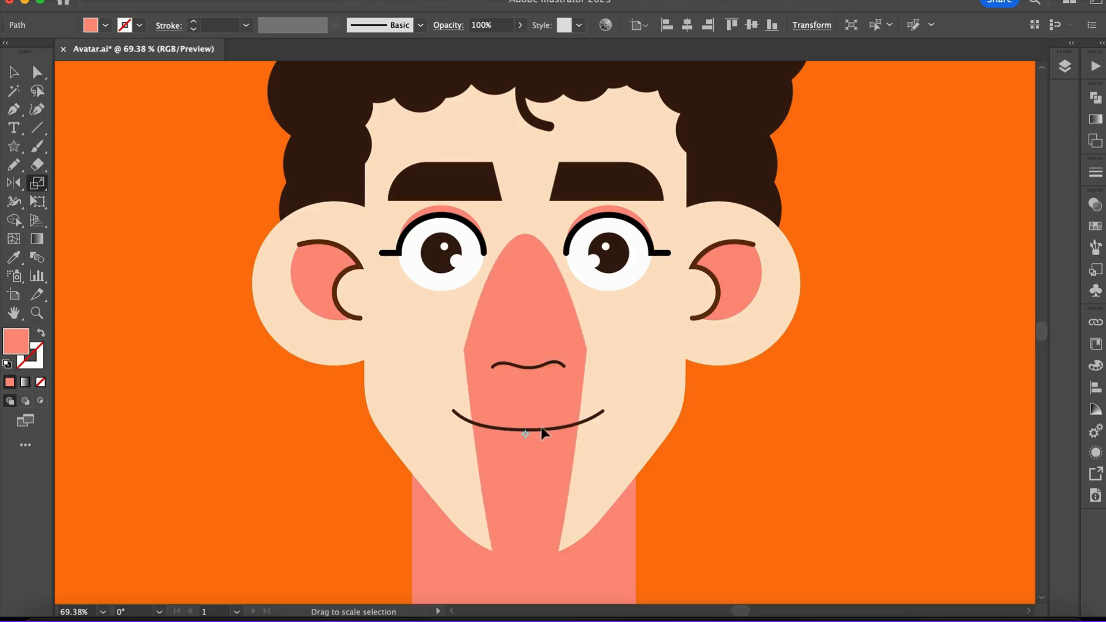
{"action": "key", "text": "shift+b"}
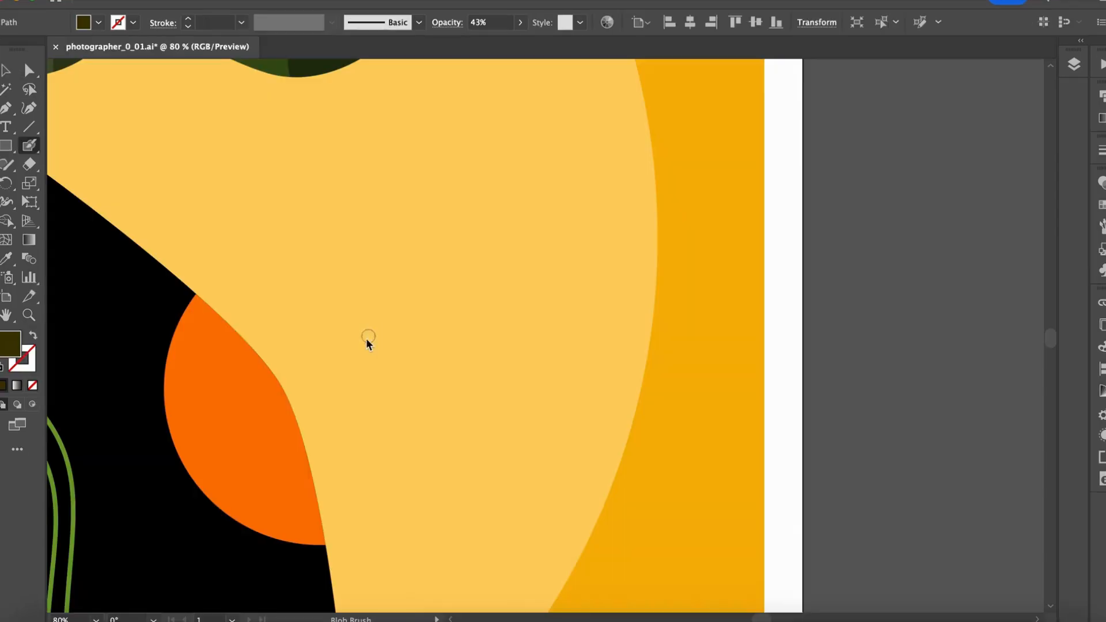
Paint a freehand Blob Brush stroke across the pale yellow area of photographer_0_01.ai
{"action": "left_click_drag", "start_coordinate": [352, 352], "coordinate": [544, 125]}
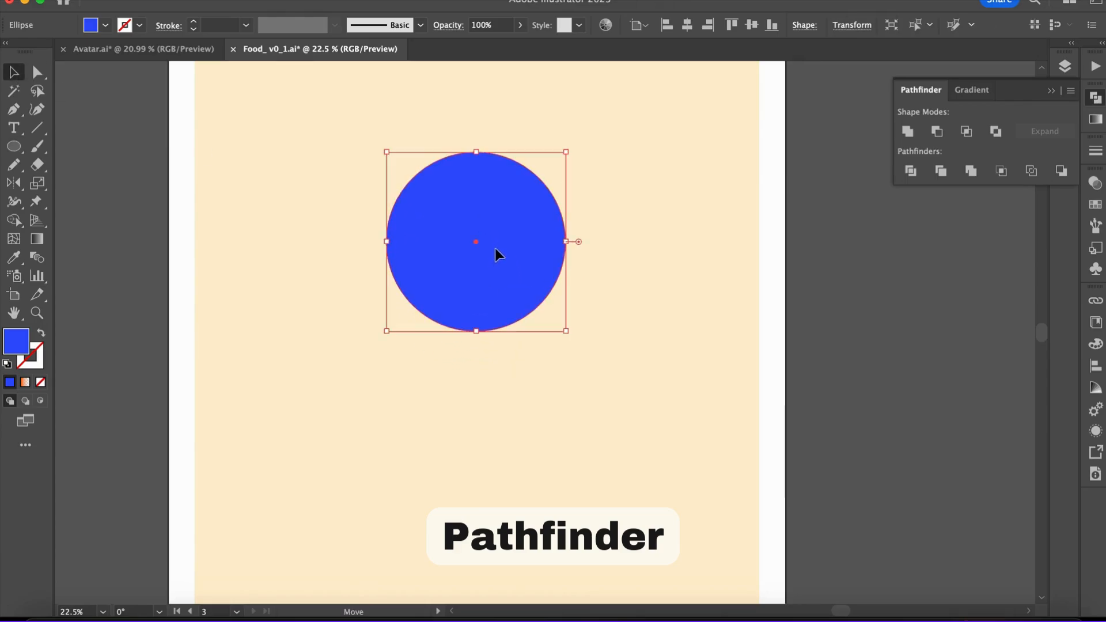
Drag the solid blue circle into position on the cream artboard of Food_v0_1.ai
{"action": "left_click_drag", "start_coordinate": [498, 255], "coordinate": [478, 410]}
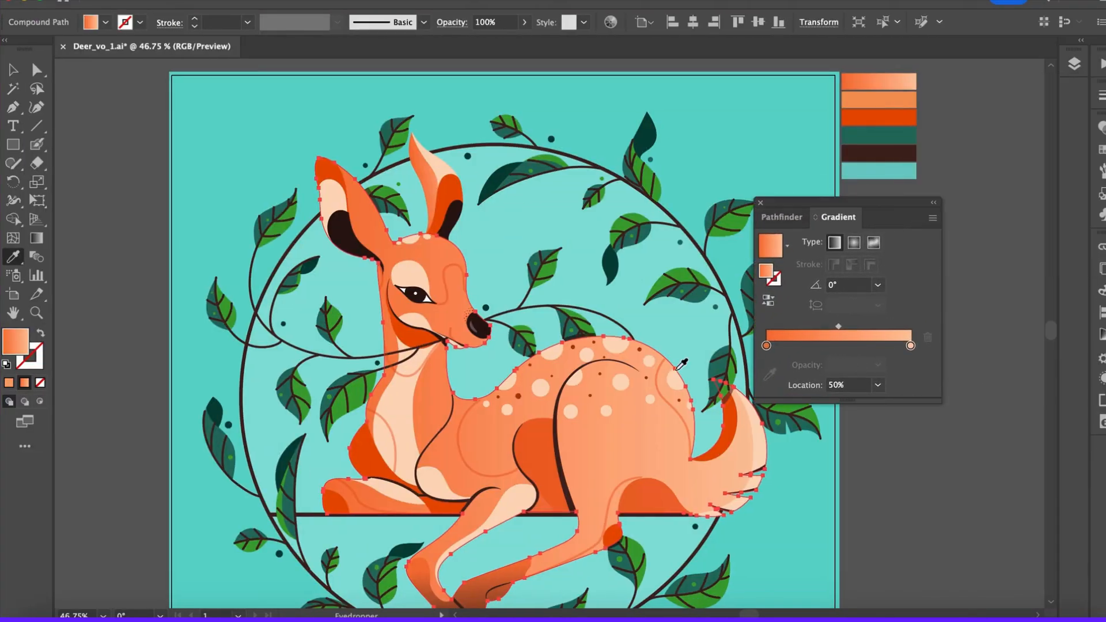
Apply a head-to-legs gradient on the deer body and deepen its end stop to red-orange
{"action": "left_click_drag", "start_coordinate": [490, 215], "coordinate": [491, 452]}
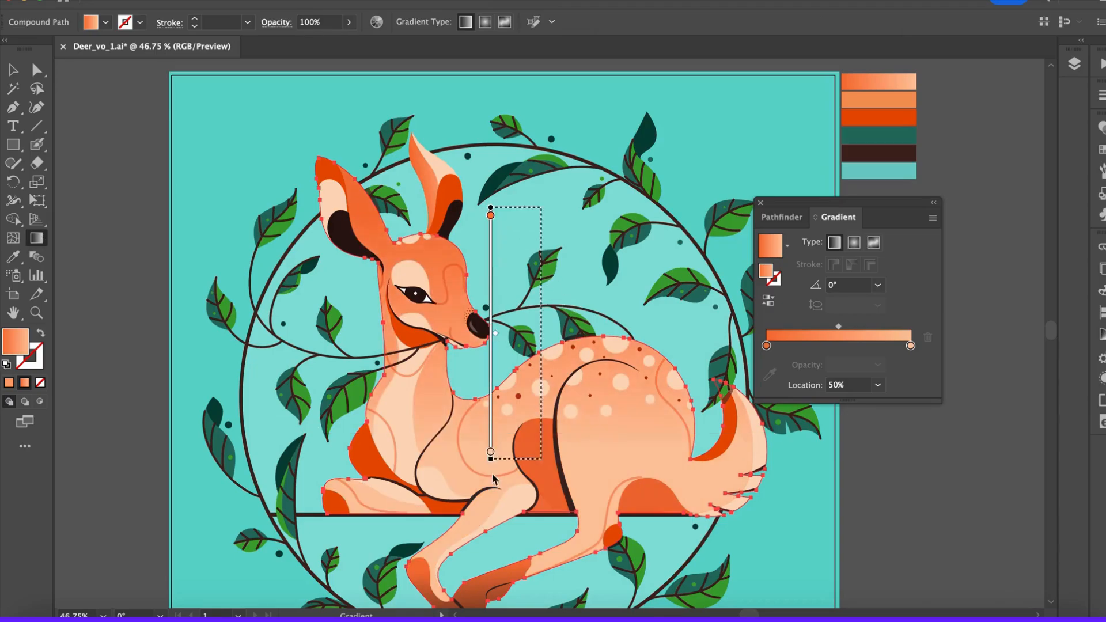
{"action": "left_click_drag", "start_coordinate": [491, 452], "coordinate": [538, 599]}
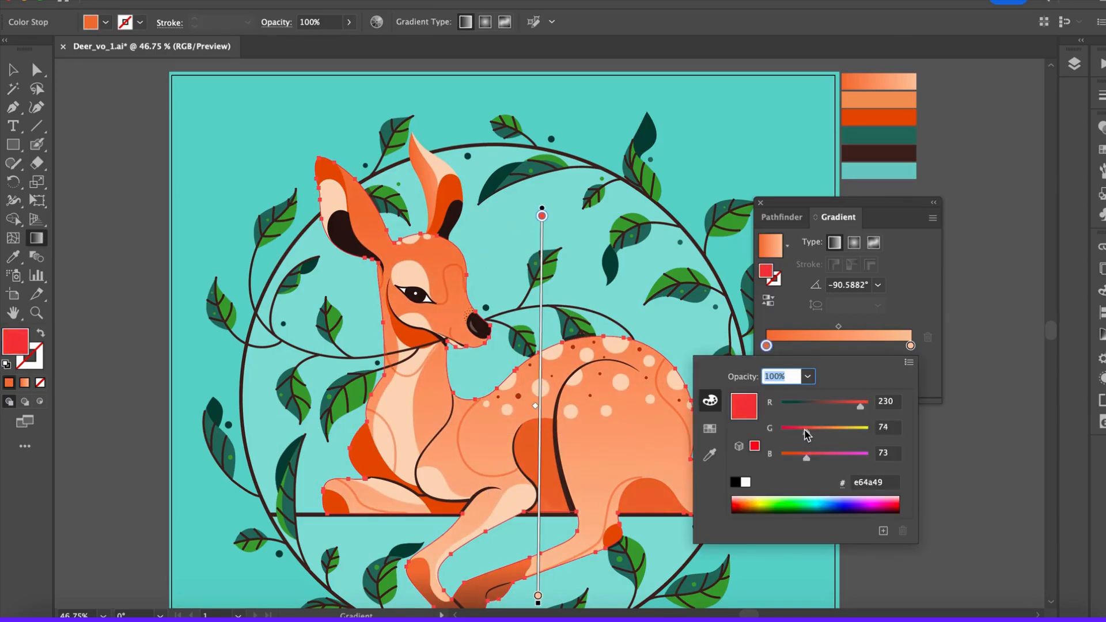
{"action": "left_click_drag", "start_coordinate": [800, 428], "coordinate": [810, 428]}
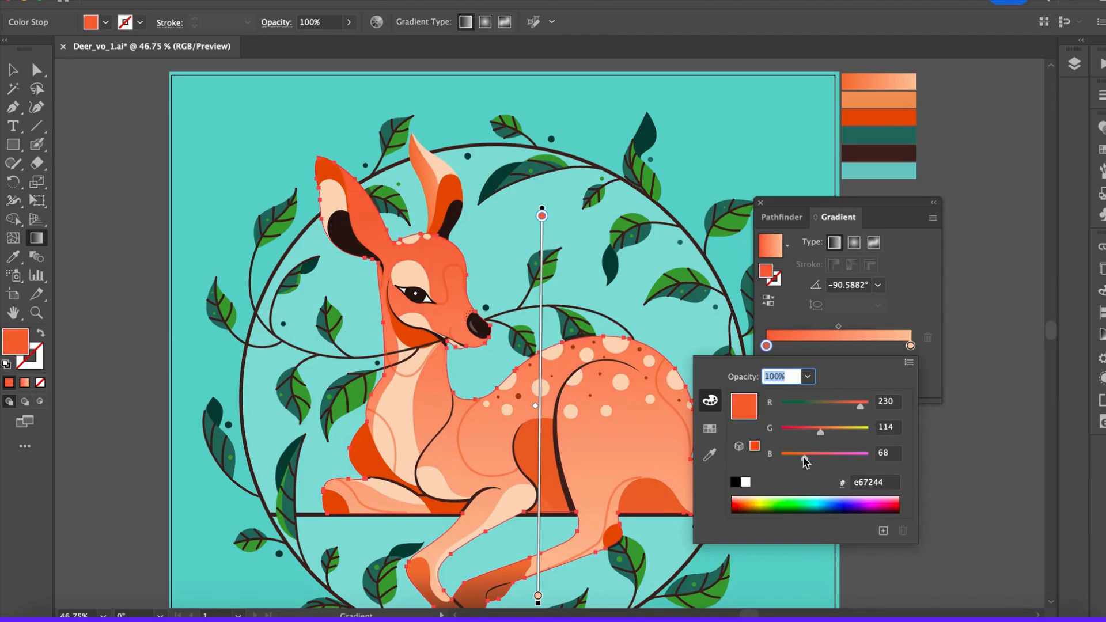
{"action": "left_click_drag", "start_coordinate": [820, 431], "coordinate": [811, 431]}
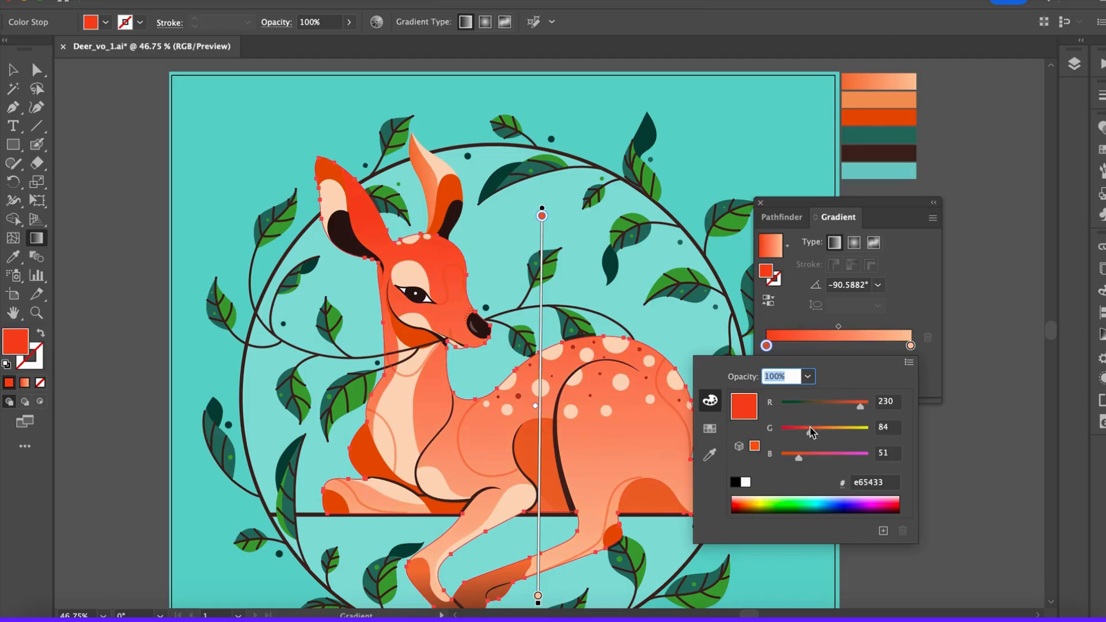
{"action": "mouse_move", "coordinate": [910, 346]}
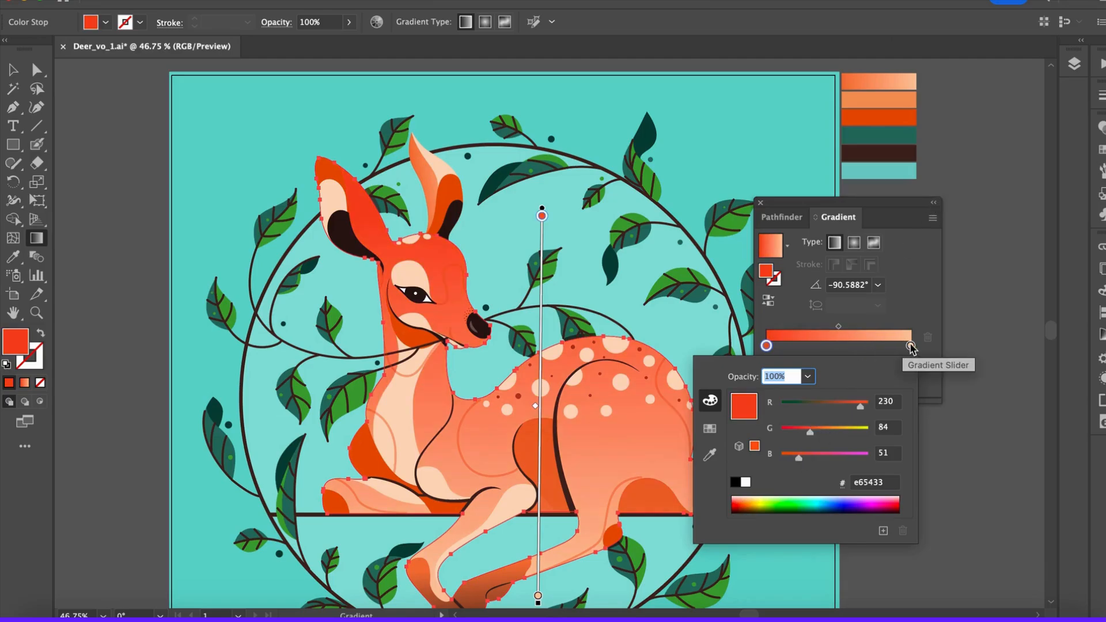